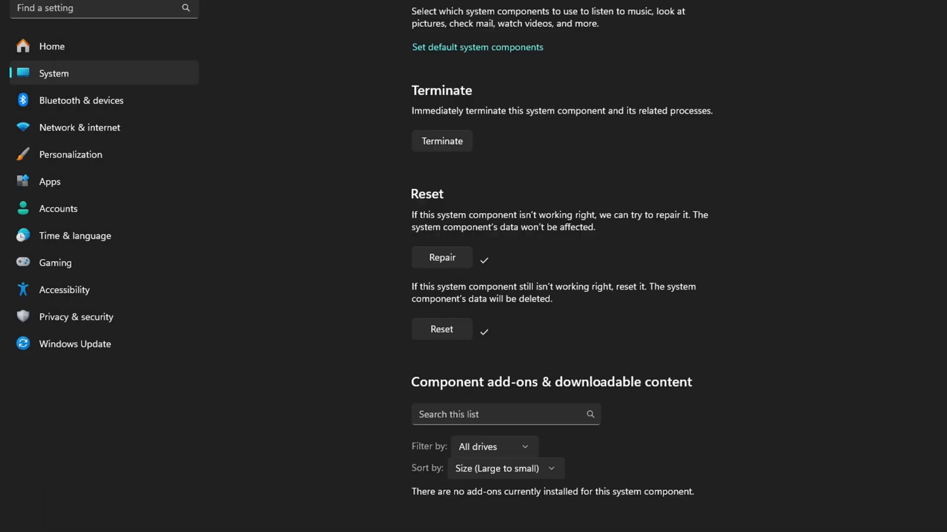
Bring up the Start button's quick-link menu with Installed apps and other system tools
{"action": "right_click", "coordinate": [359, 523]}
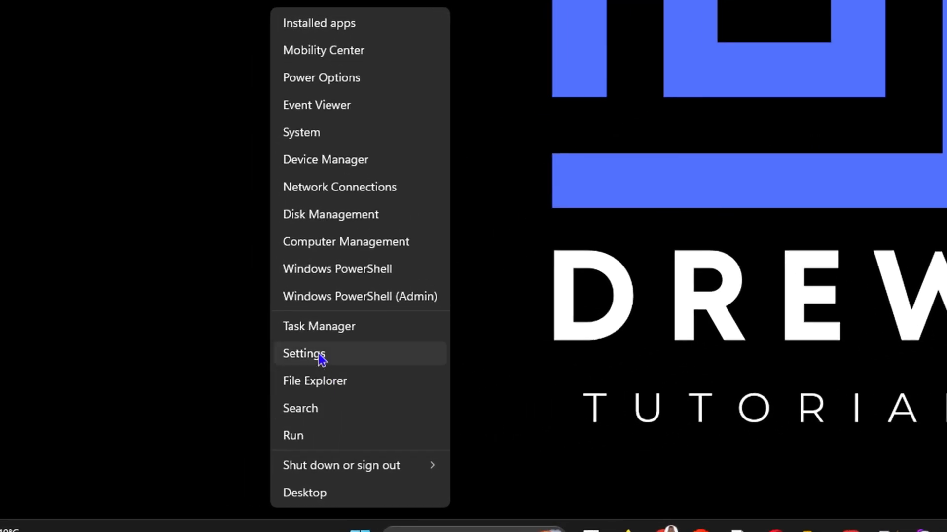
{"action": "mouse_move", "coordinate": [327, 23]}
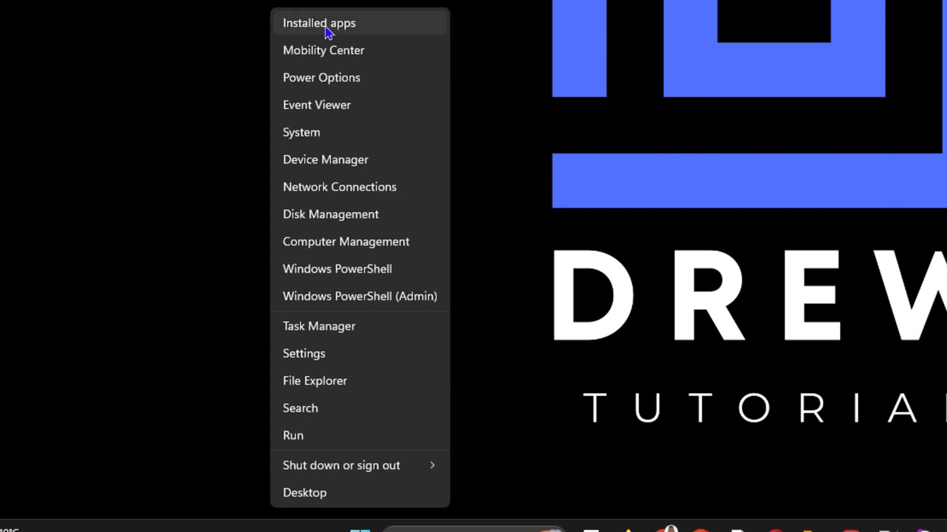
Show Installed apps maximized and filter the list for 'secu', finding no matches
{"action": "left_click", "coordinate": [318, 23]}
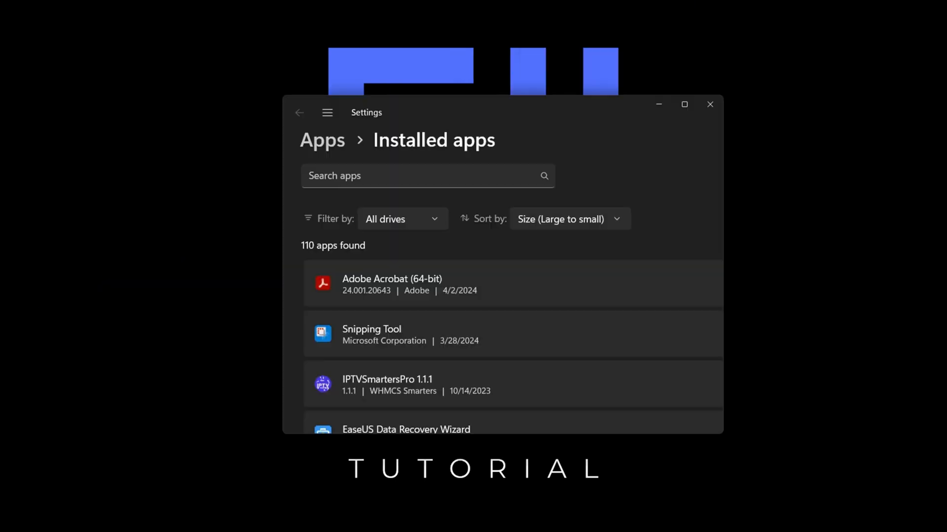
{"action": "left_click", "coordinate": [684, 103]}
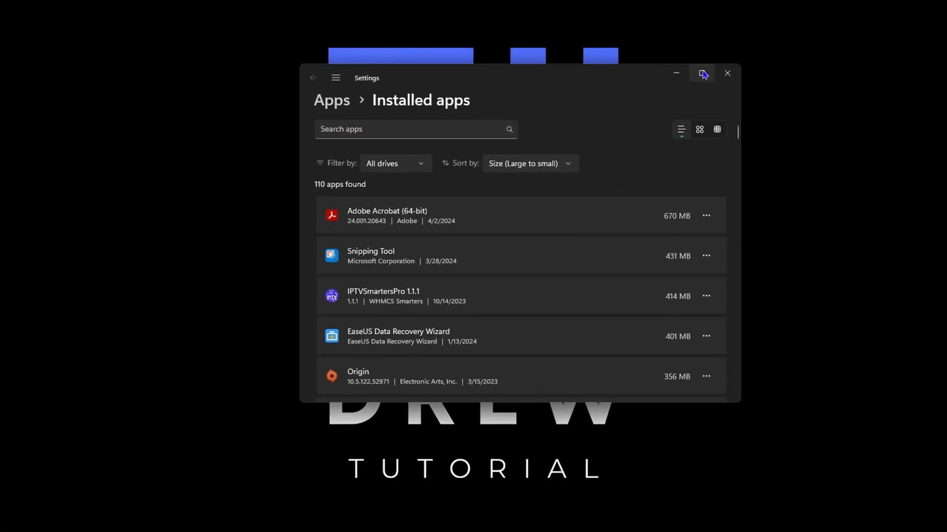
{"action": "left_click", "coordinate": [702, 73]}
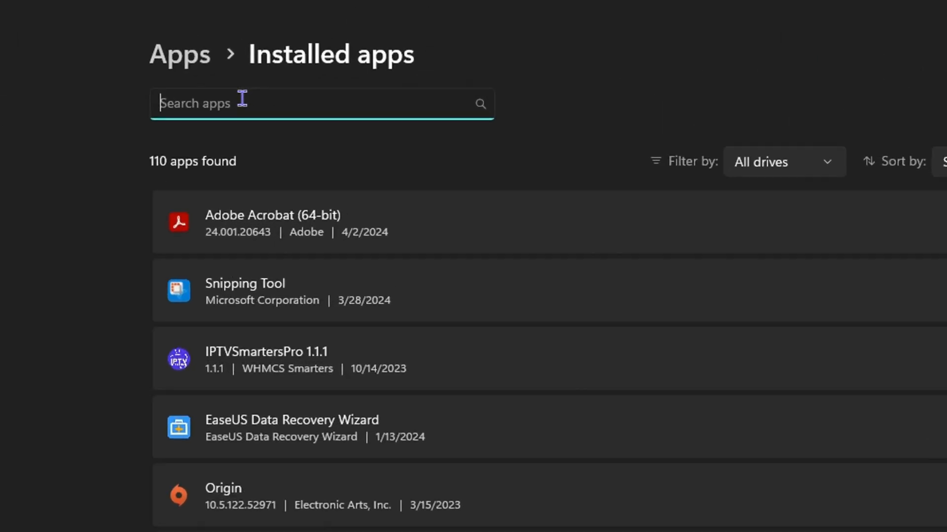
{"action": "type", "text": "secu"}
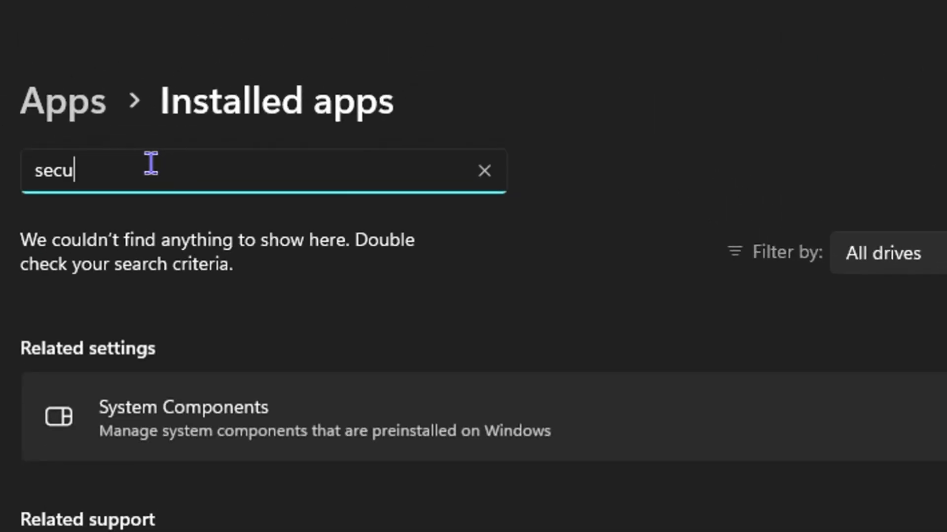
{"action": "mouse_move", "coordinate": [153, 444]}
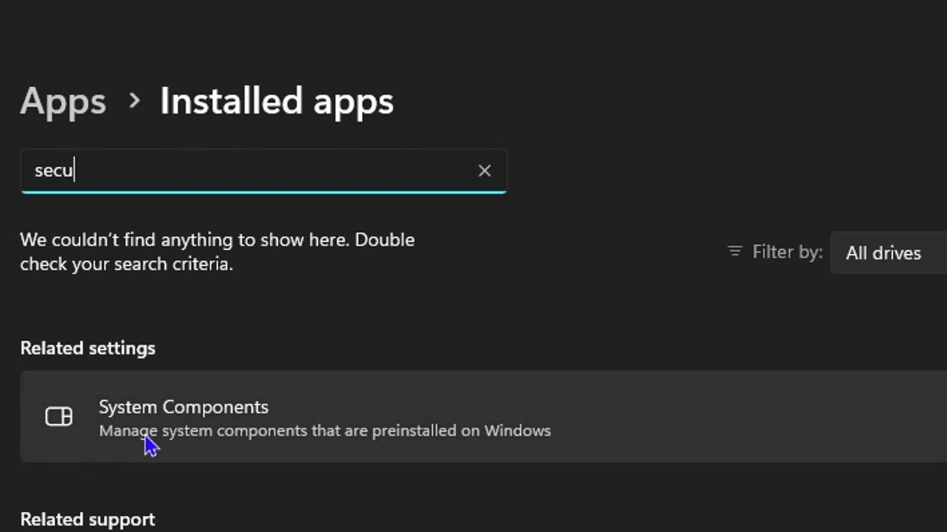
{"action": "mouse_move", "coordinate": [278, 441]}
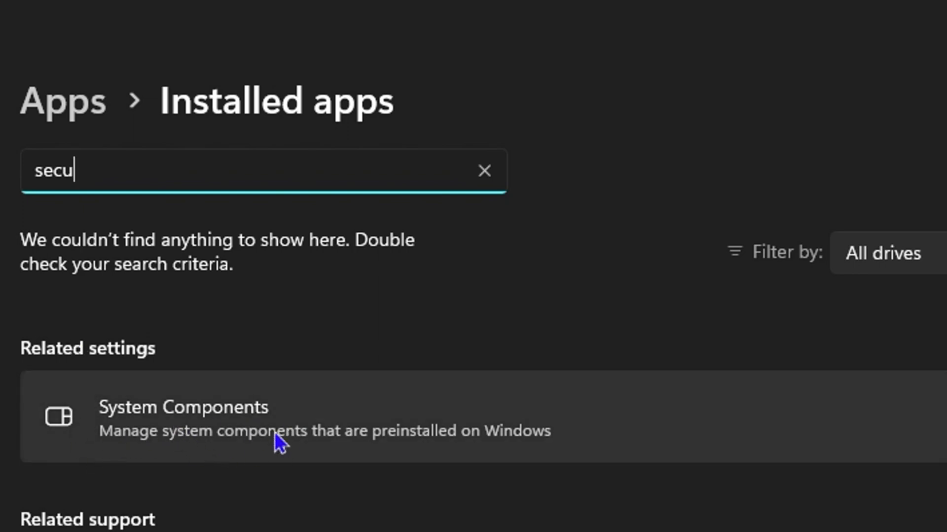
Show System Components and the more-options menu for Windows Security
{"action": "left_click", "coordinate": [181, 417]}
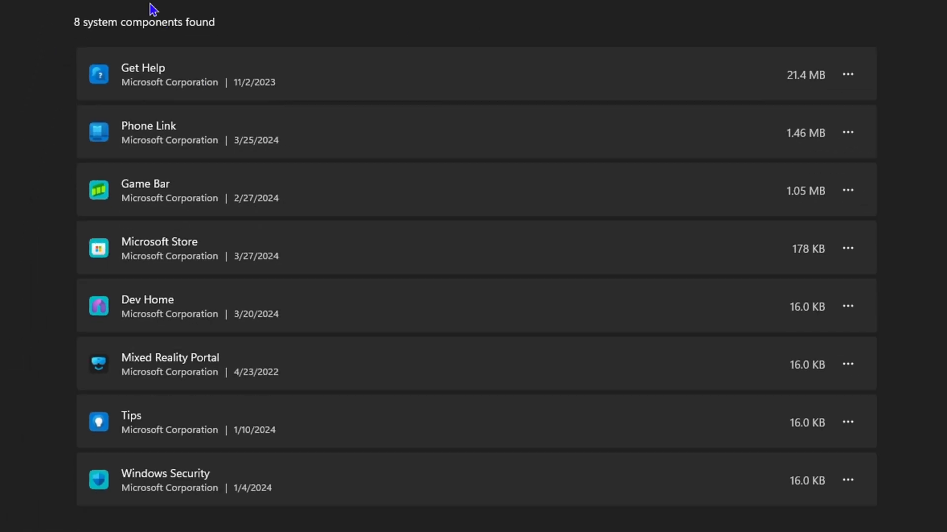
{"action": "mouse_move", "coordinate": [536, 375]}
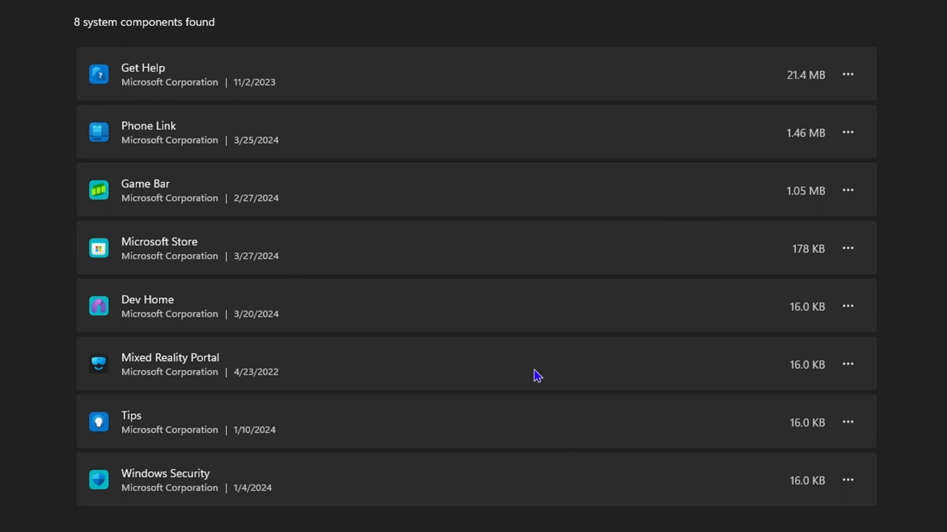
{"action": "mouse_move", "coordinate": [826, 511]}
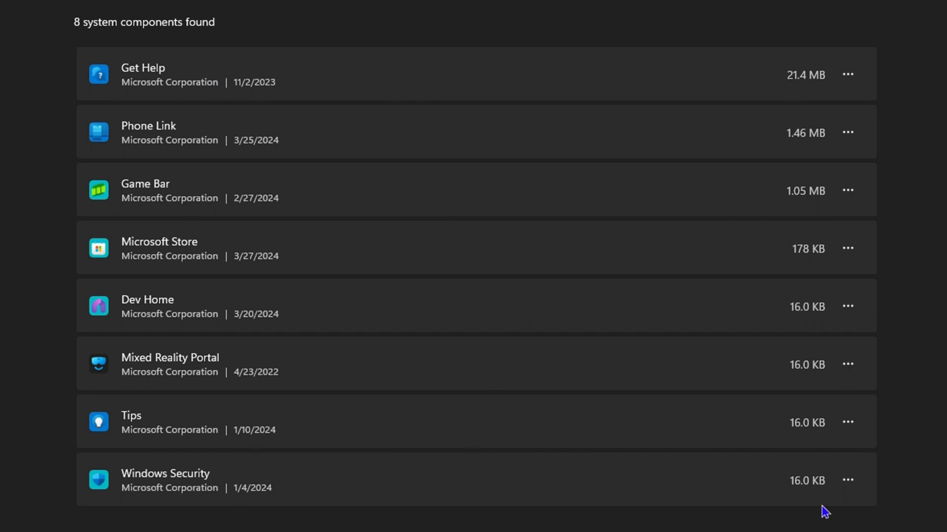
{"action": "mouse_move", "coordinate": [723, 510]}
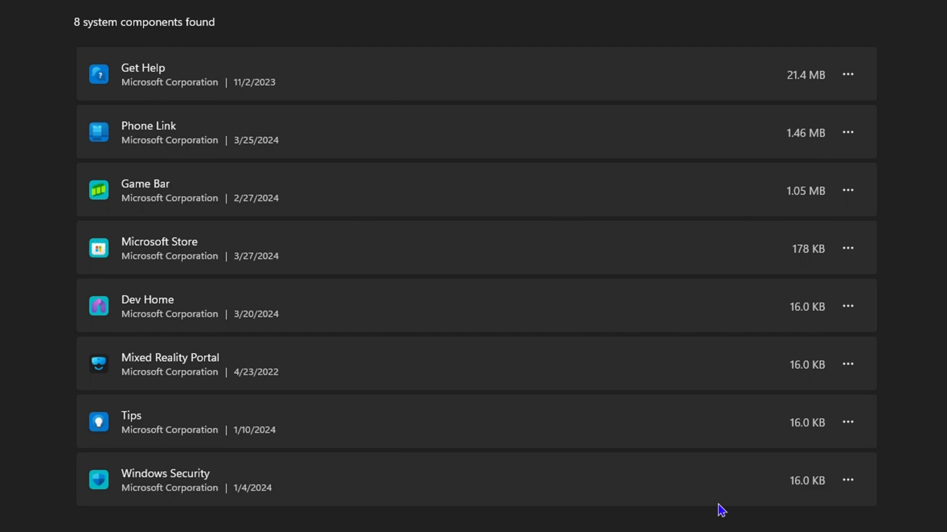
{"action": "left_click", "coordinate": [846, 479]}
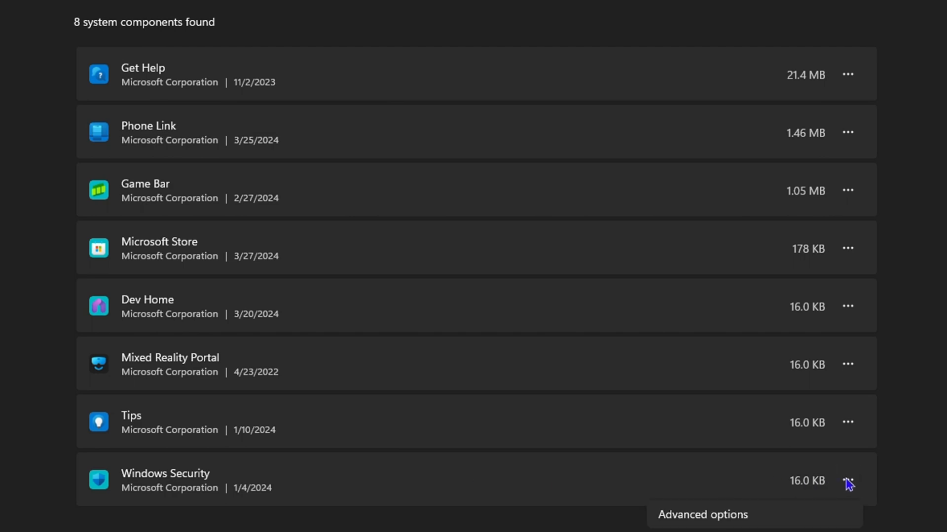
Go to Windows Security's Advanced options and run Repair on the component
{"action": "left_click", "coordinate": [702, 514]}
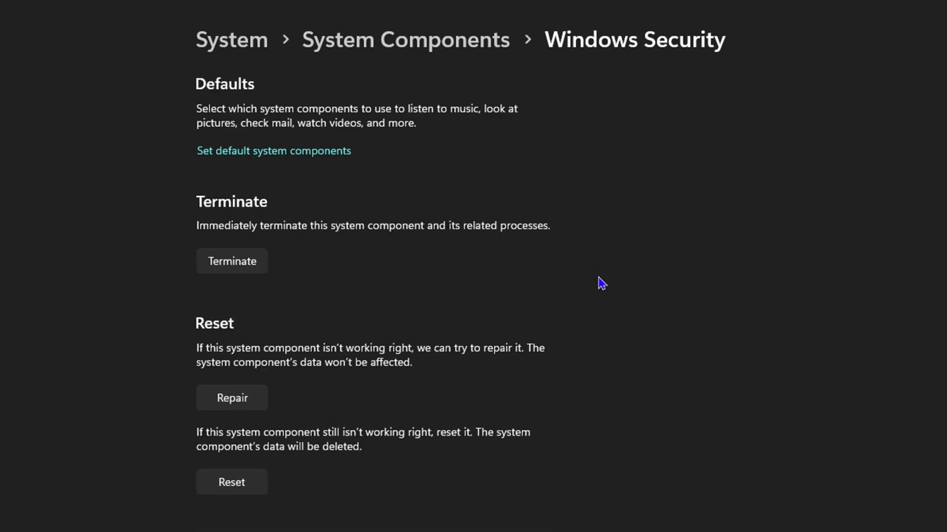
{"action": "mouse_move", "coordinate": [246, 354]}
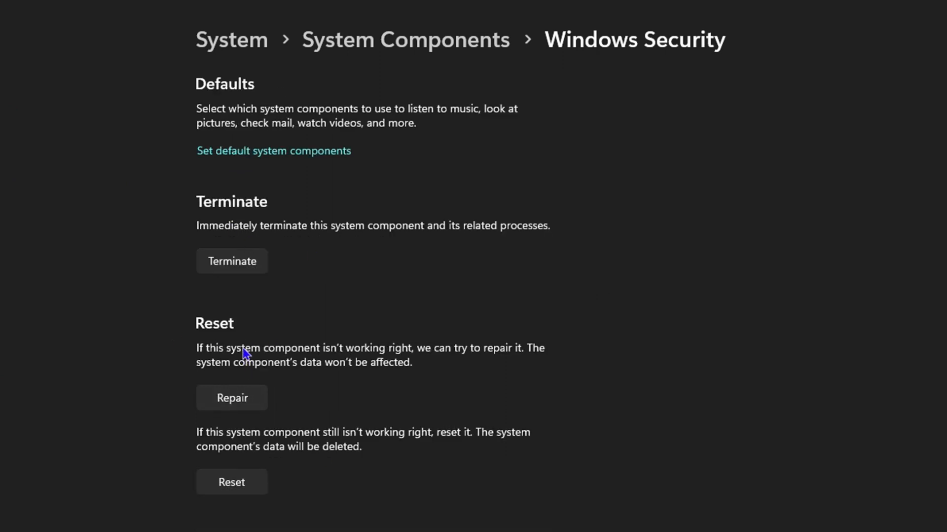
{"action": "left_click", "coordinate": [230, 397]}
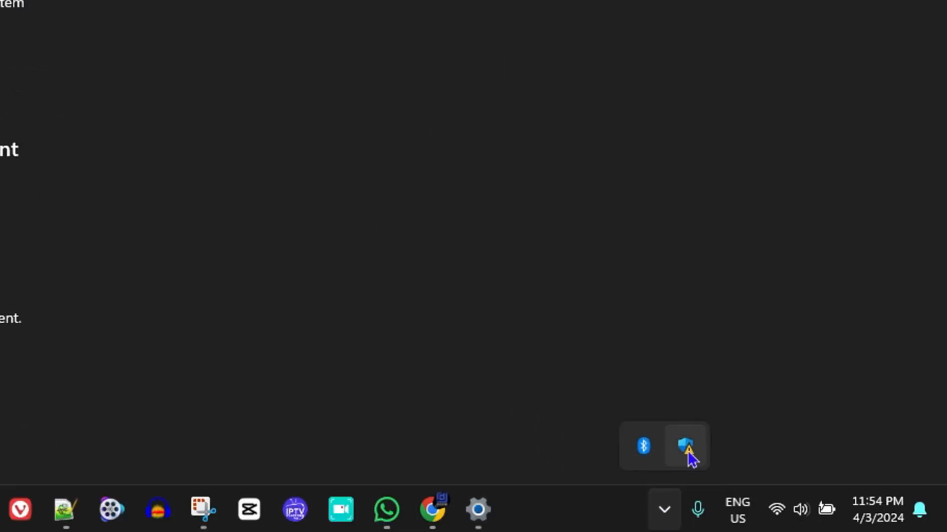
{"action": "mouse_move", "coordinate": [686, 446]}
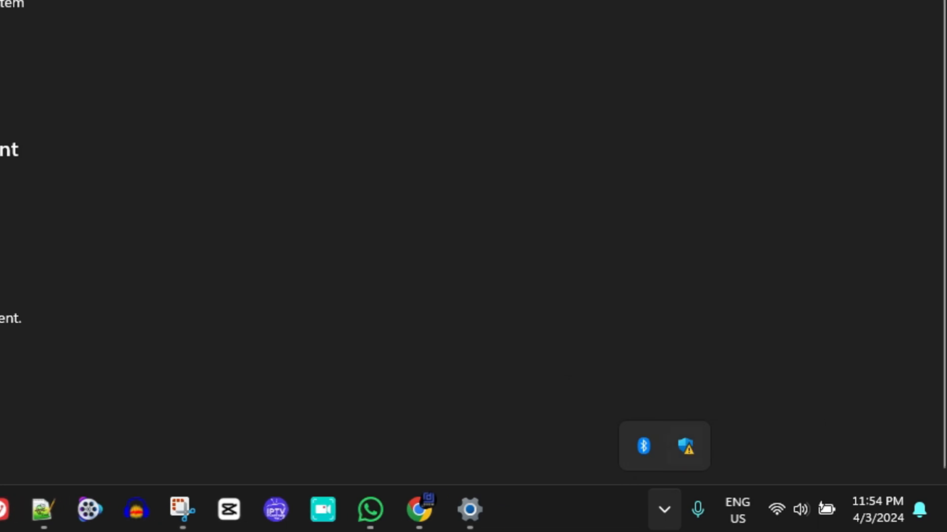
Launch Windows Security from the hidden tray icons to its Security at a glance dashboard
{"action": "left_click", "coordinate": [684, 444]}
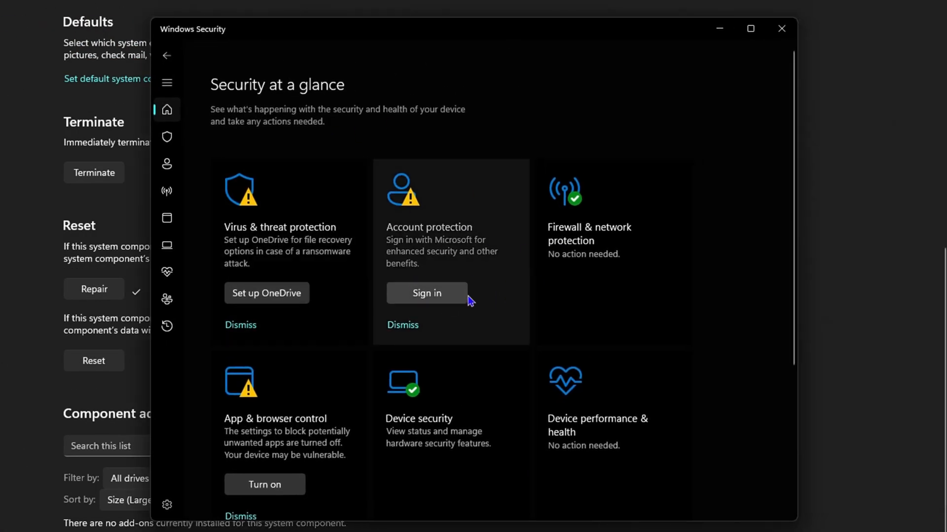
{"action": "mouse_move", "coordinate": [370, 303]}
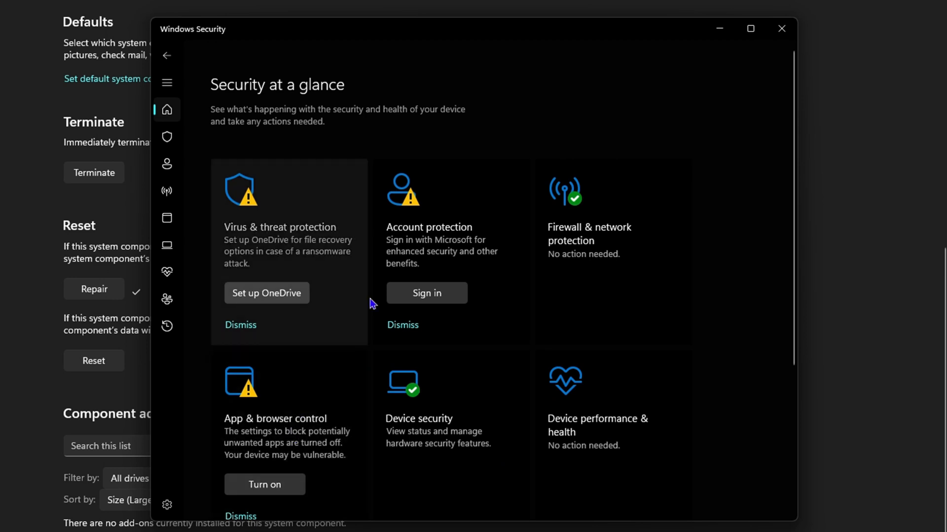
{"action": "mouse_move", "coordinate": [266, 292]}
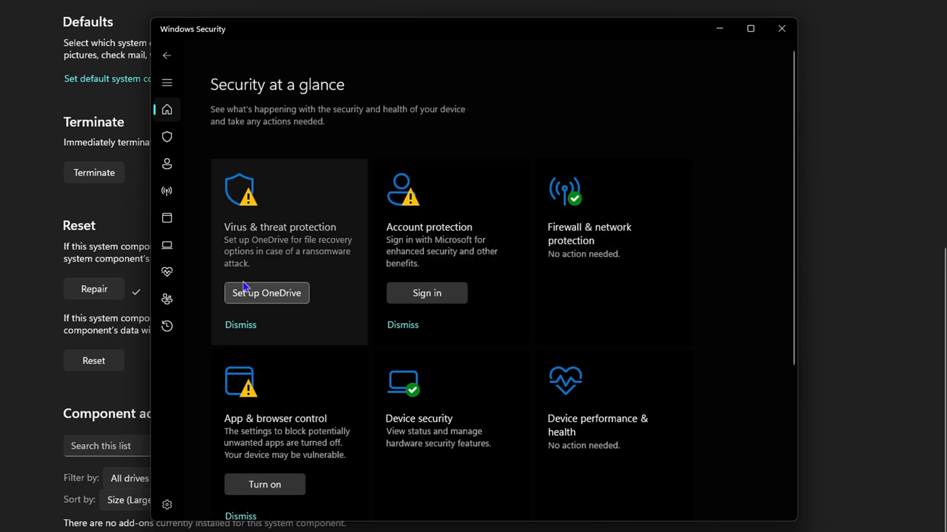
{"action": "mouse_move", "coordinate": [750, 29]}
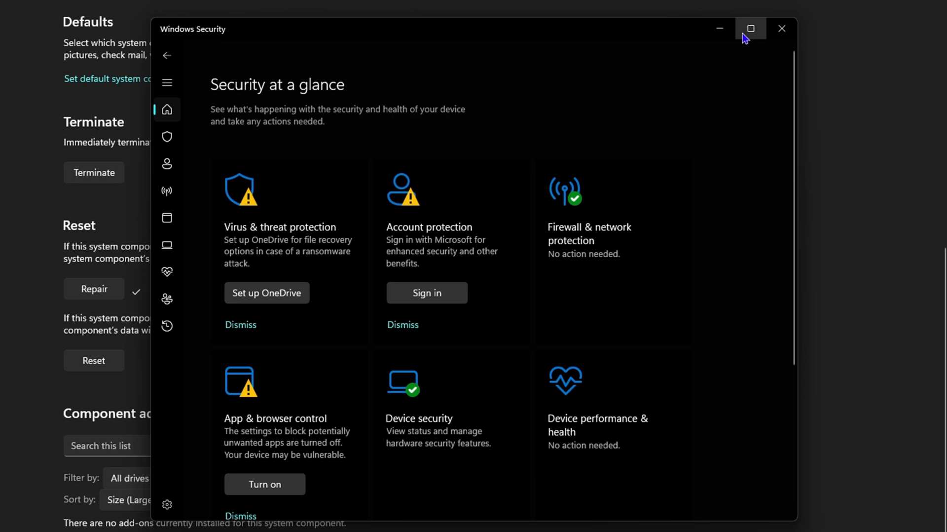
Minimize Windows Security and run Reset on the component's advanced options page
{"action": "left_click", "coordinate": [781, 29]}
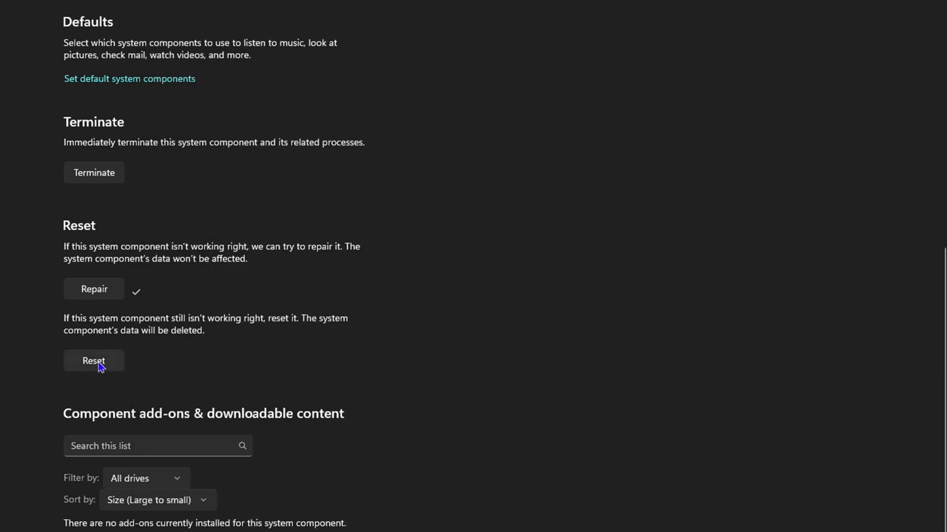
{"action": "mouse_move", "coordinate": [97, 339]}
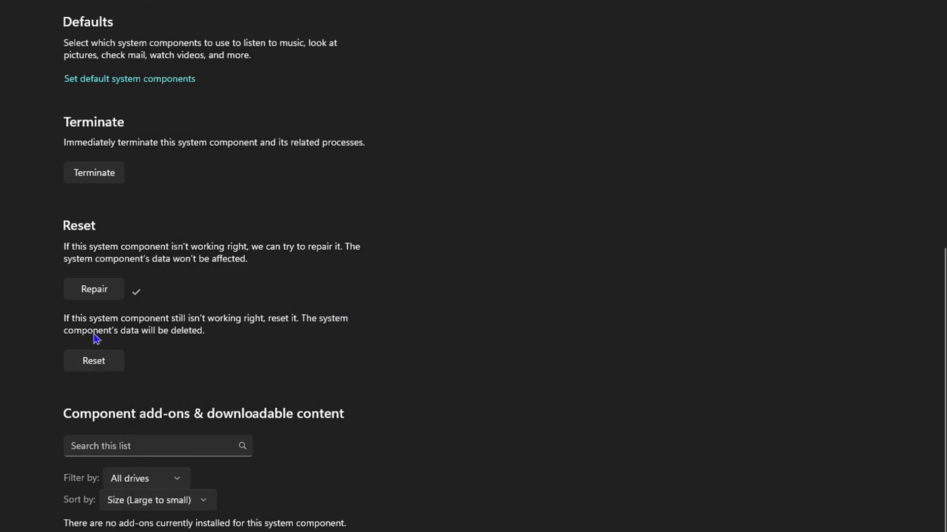
{"action": "mouse_move", "coordinate": [275, 328]}
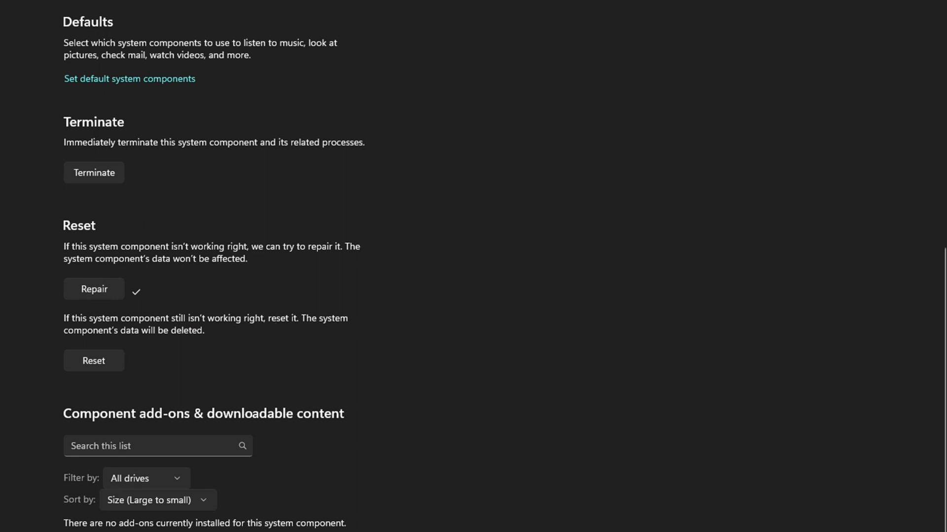
{"action": "left_click", "coordinate": [93, 360]}
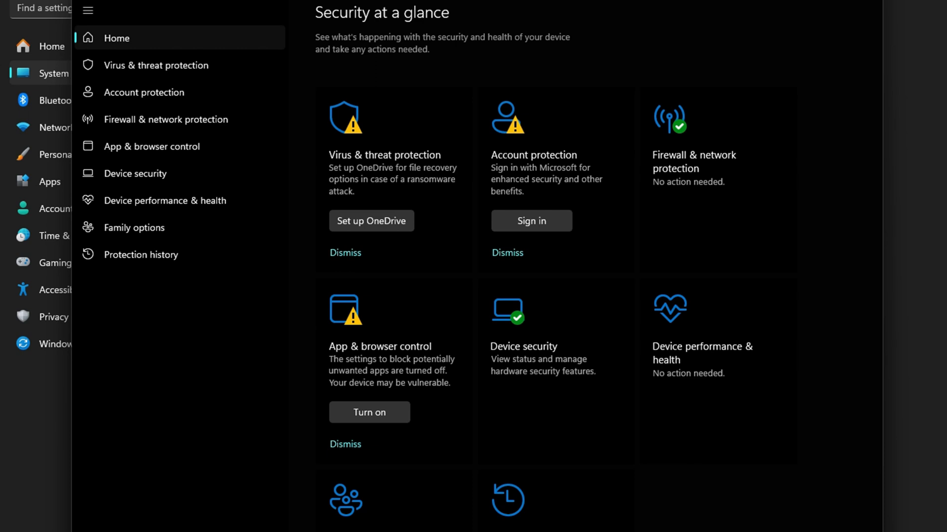
{"action": "mouse_move", "coordinate": [525, 352]}
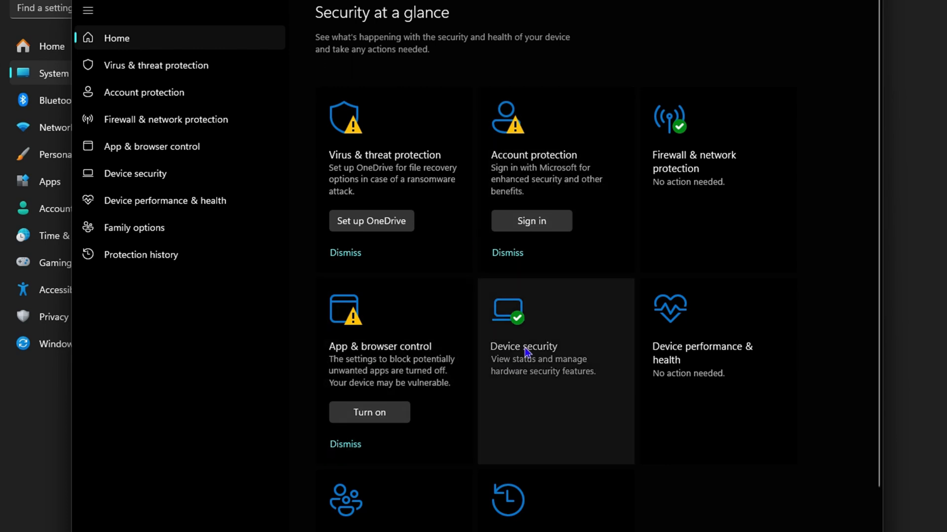
{"action": "mouse_move", "coordinate": [413, 169]}
{"action": "type", "text": "powe"}
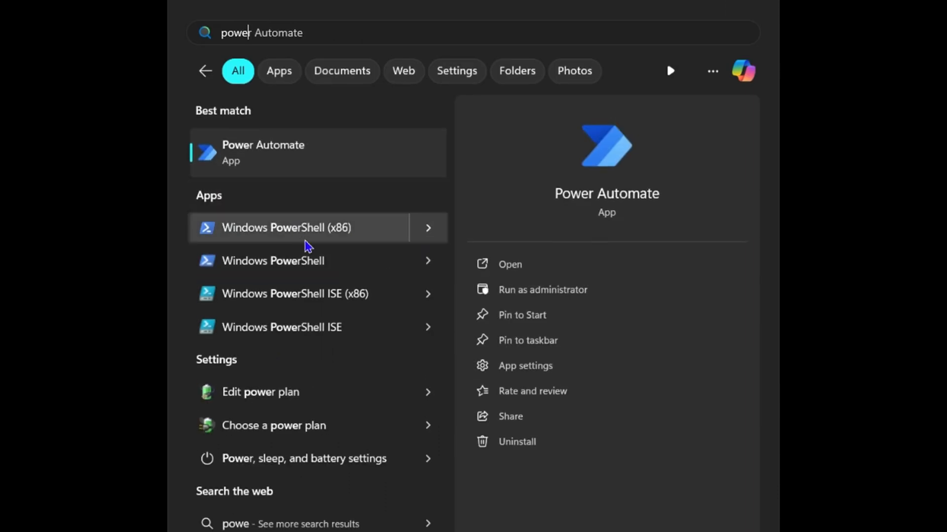
{"action": "mouse_move", "coordinate": [251, 239]}
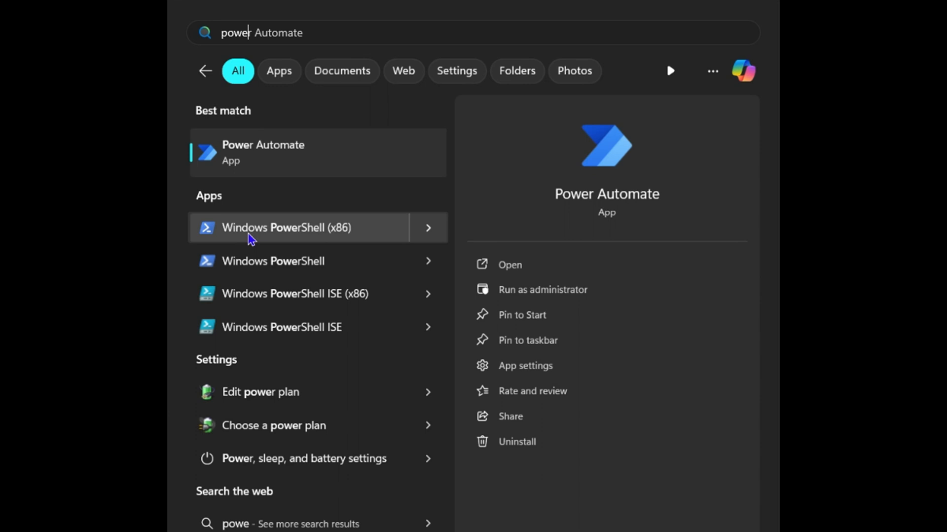
Search Start for 'p' and run Windows PowerShell (x86) as administrator
{"action": "left_click", "coordinate": [272, 226]}
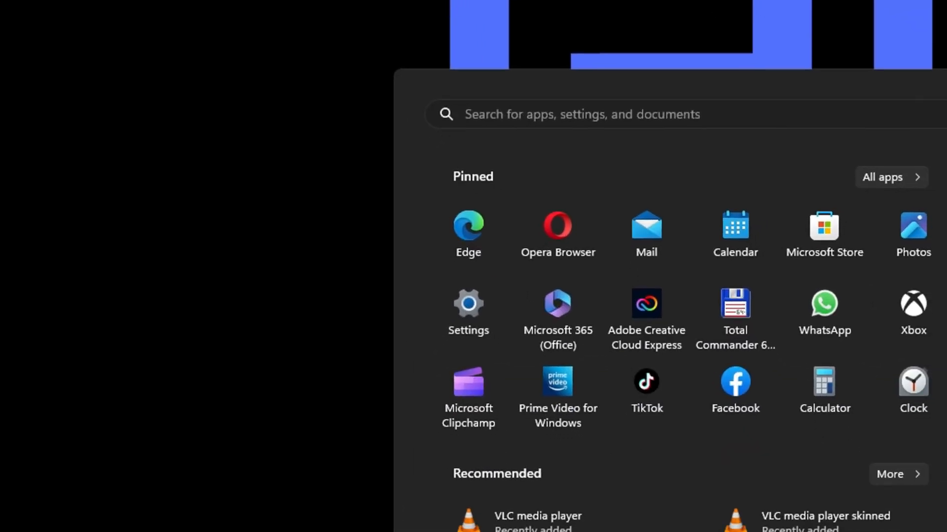
{"action": "type", "text": "p"}
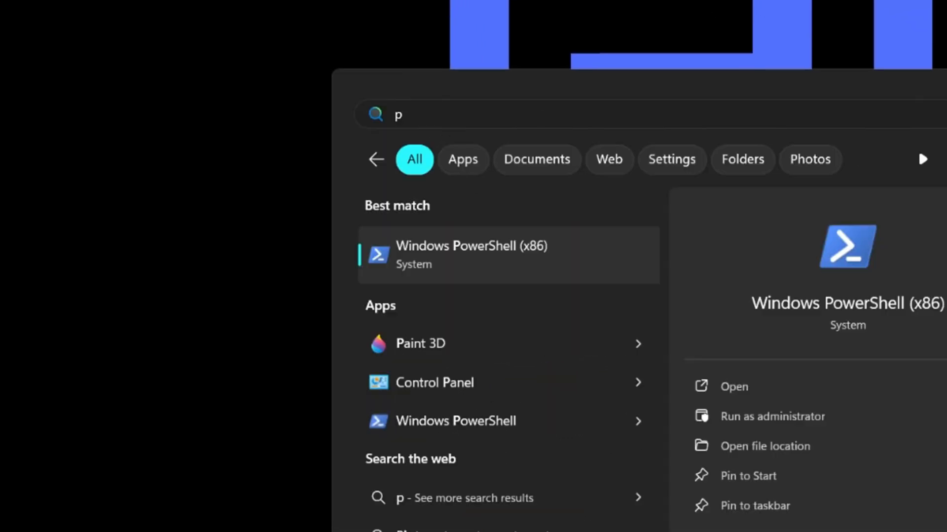
{"action": "mouse_move", "coordinate": [523, 288]}
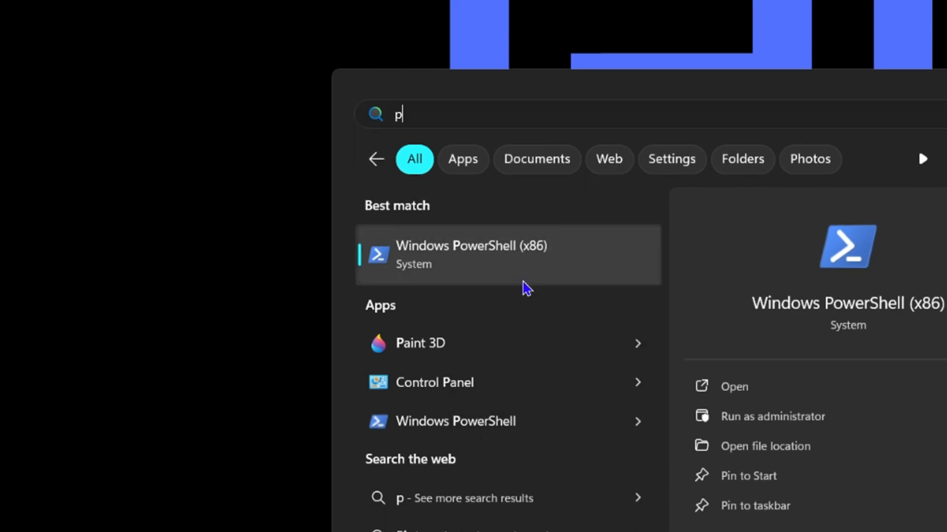
{"action": "left_click", "coordinate": [773, 415]}
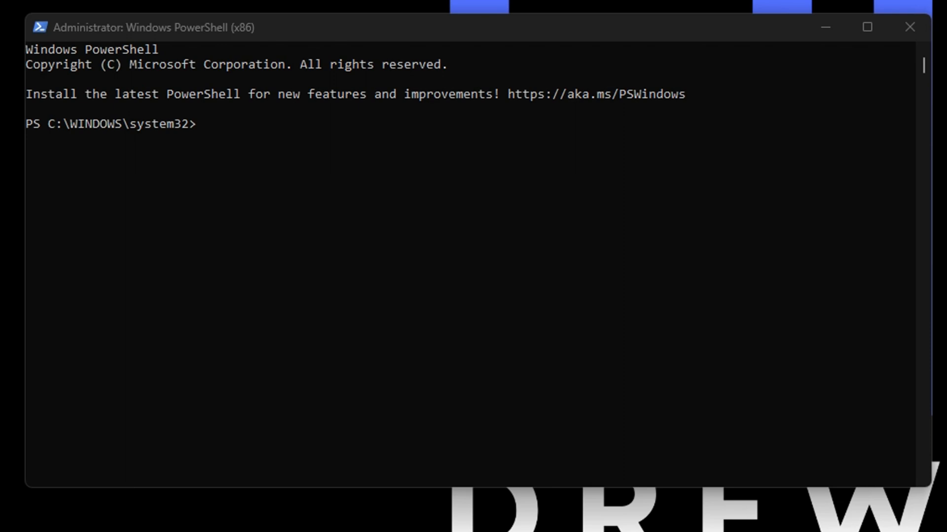
{"action": "mouse_move", "coordinate": [103, 153]}
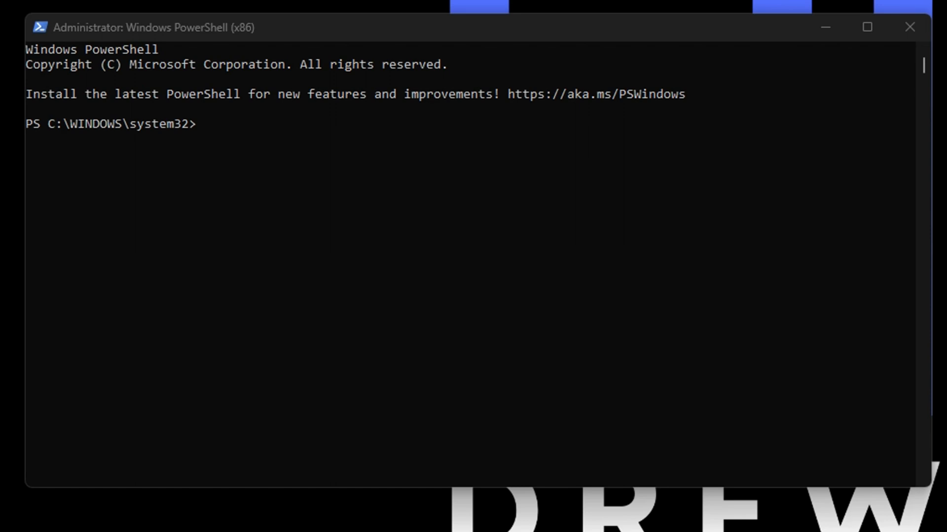
Run 'Get-AppxPackage Microsoft.SecHealthUI -AllUsers | Reset-AppxPackage', then close PowerShell
{"action": "type", "text": "Get-AppxPackage Microsoft.SecHealthUI -AllUsers | Reset-AppxPackage"}
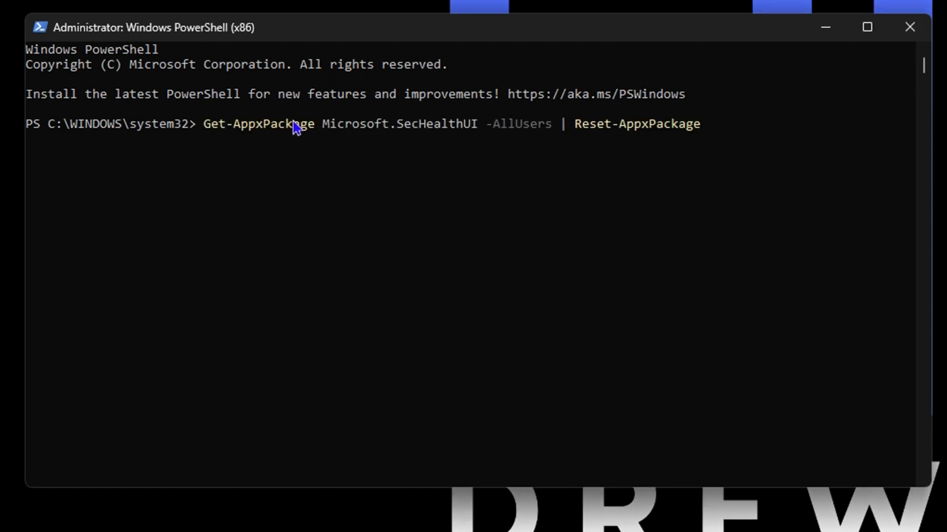
{"action": "mouse_move", "coordinate": [827, 164]}
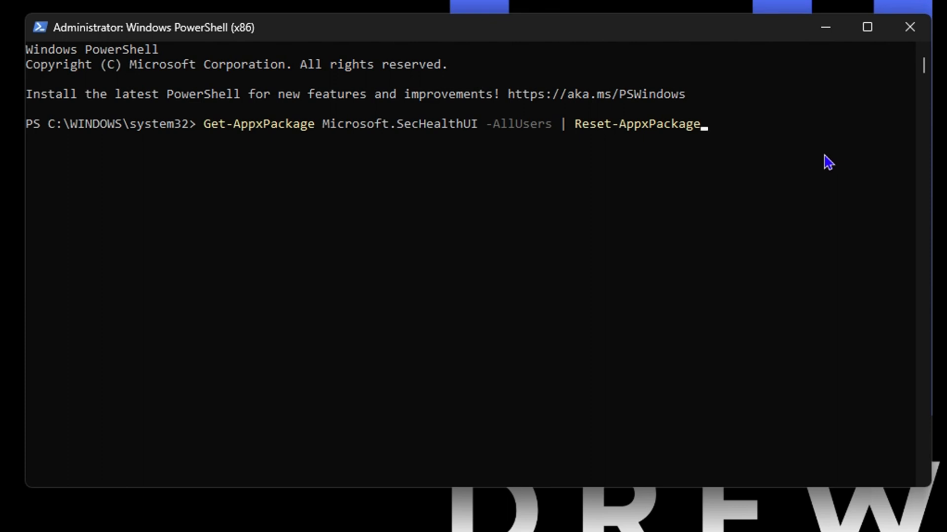
{"action": "key", "text": "Return"}
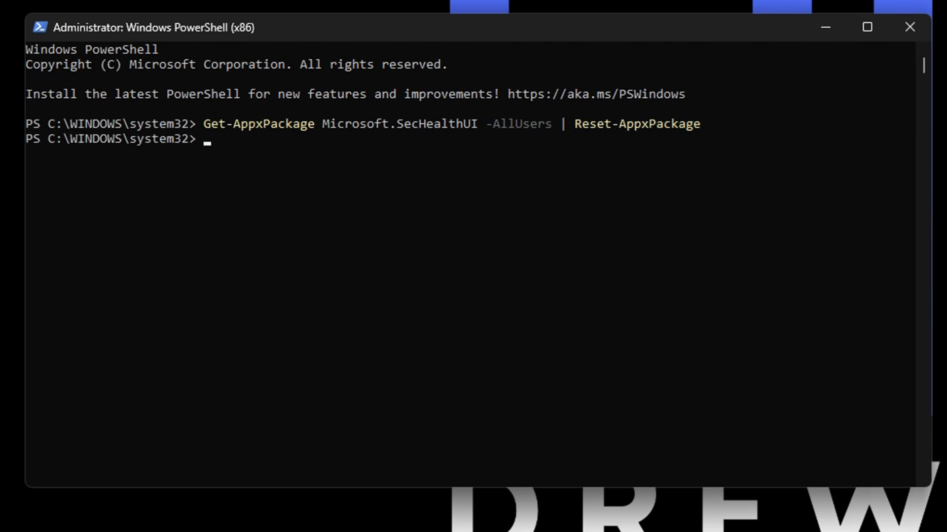
{"action": "mouse_move", "coordinate": [908, 28]}
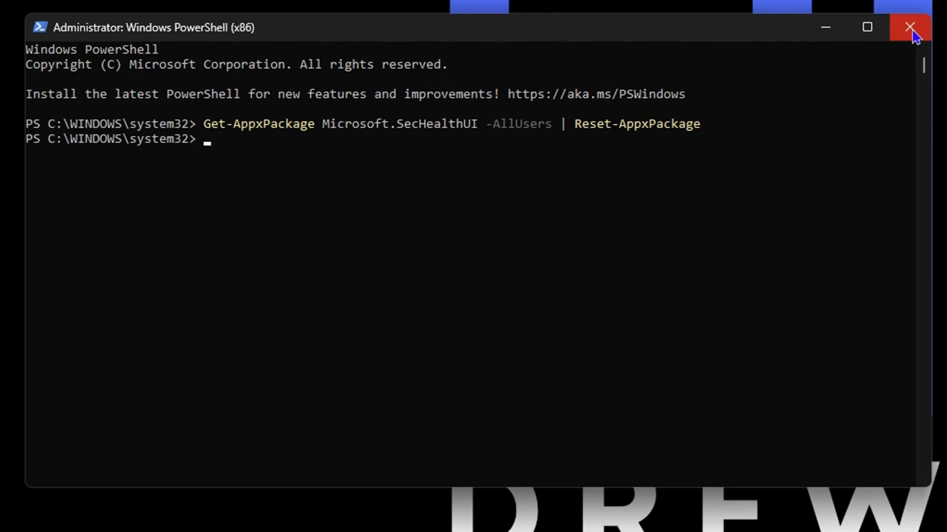
{"action": "left_click", "coordinate": [911, 27]}
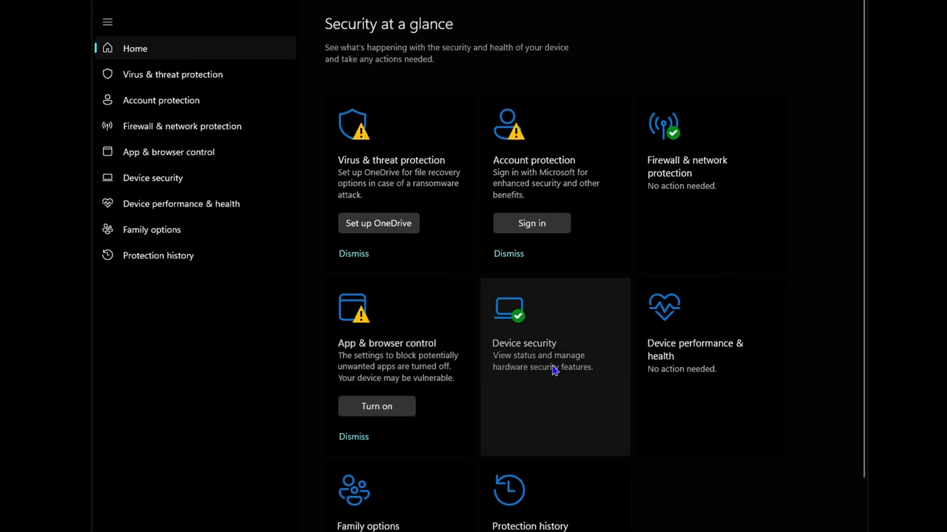
{"action": "mouse_move", "coordinate": [520, 154]}
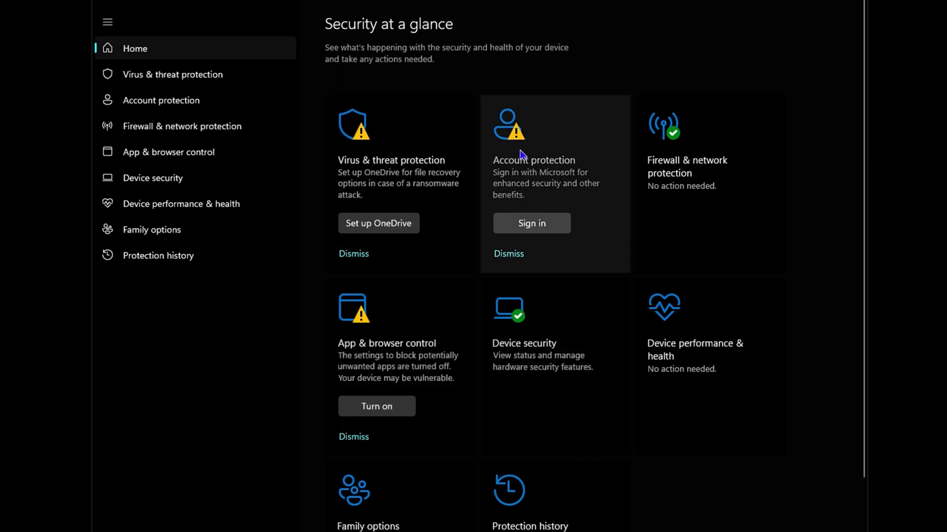
{"action": "mouse_move", "coordinate": [397, 196]}
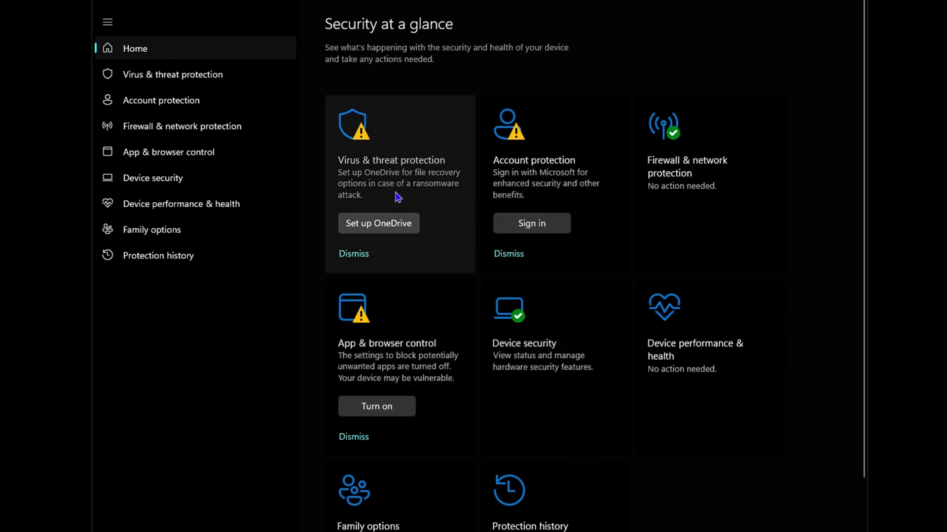
{"action": "mouse_move", "coordinate": [694, 61]}
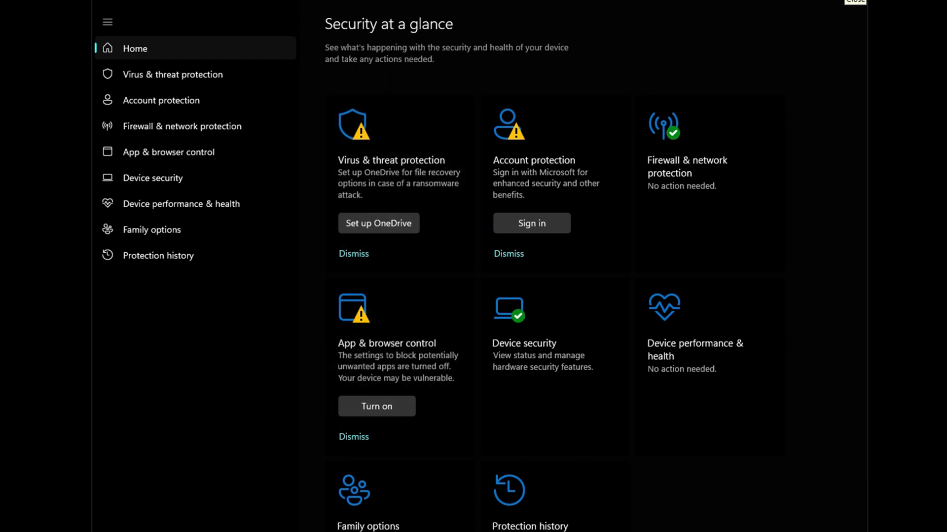
Close Windows Security after reviewing the Security at a glance page
{"action": "left_click", "coordinate": [160, 518]}
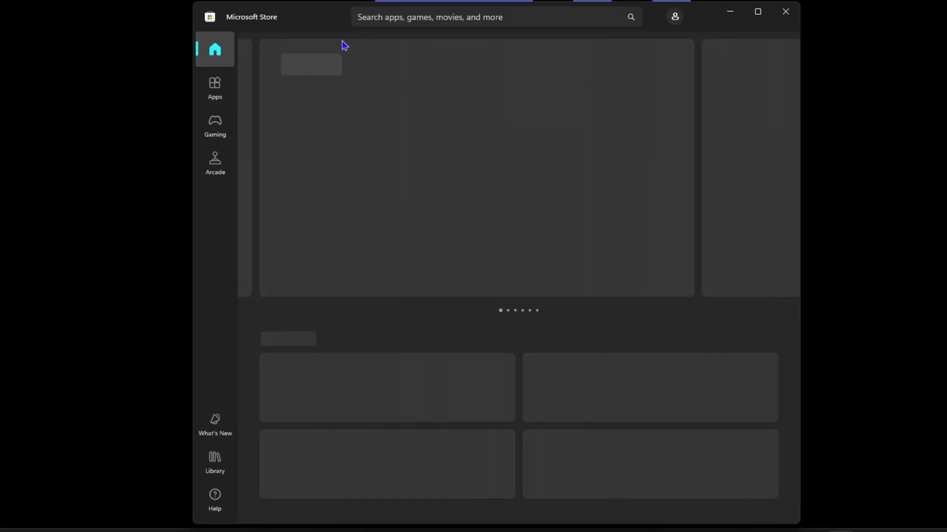
Search Microsoft Store for 'defender' and reach the Microsoft Defender product page
{"action": "type", "text": "defender"}
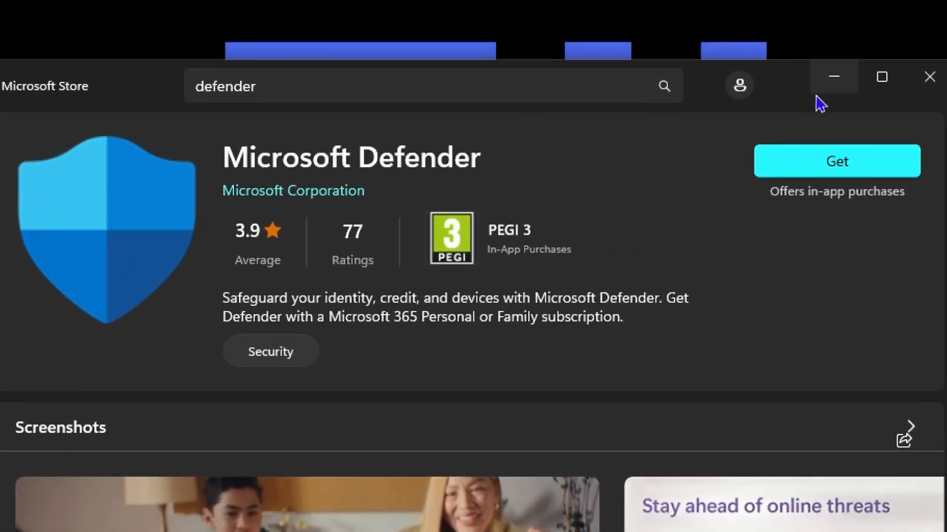
{"action": "mouse_move", "coordinate": [386, 330]}
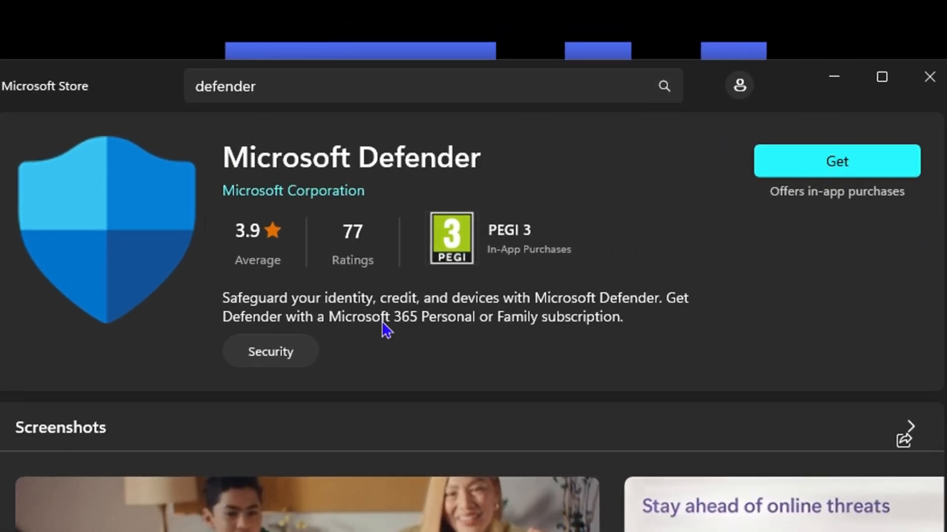
{"action": "mouse_move", "coordinate": [871, 233]}
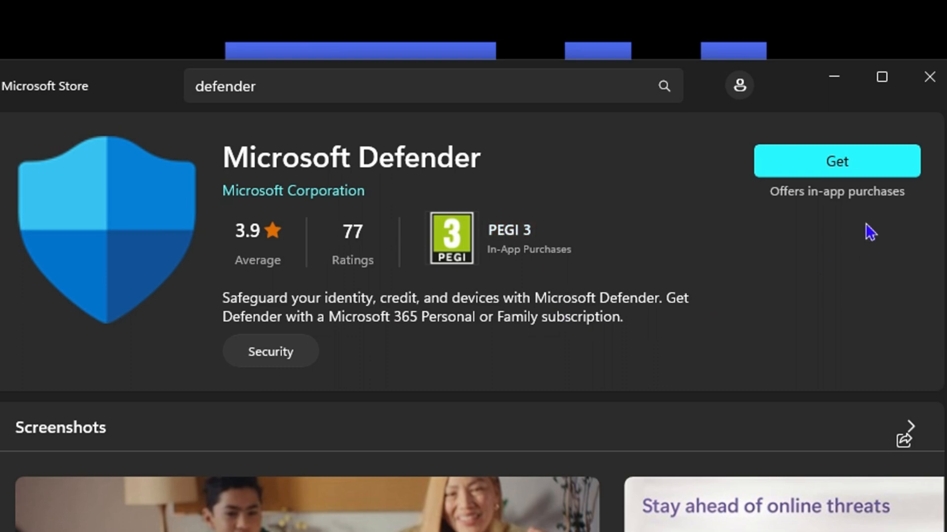
{"action": "mouse_move", "coordinate": [756, 327]}
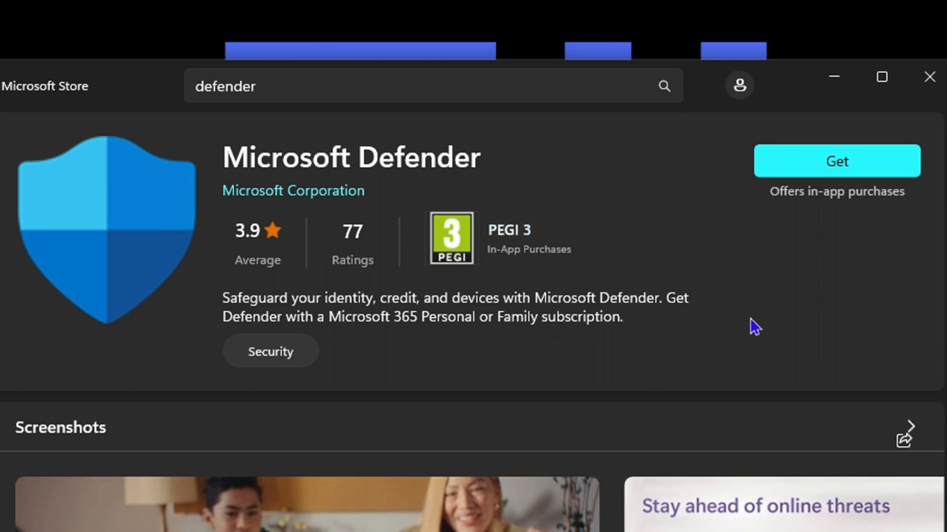
{"action": "mouse_move", "coordinate": [583, 202]}
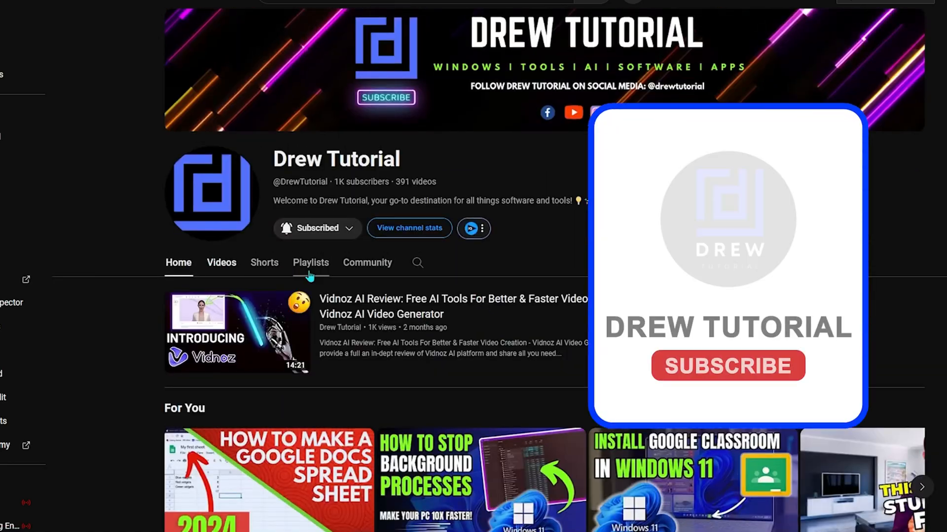
Browse the Drew Tutorial channel's Videos list, then switch to its Shorts and scroll through them
{"action": "scroll", "scroll_direction": "down", "scroll_amount": 3}
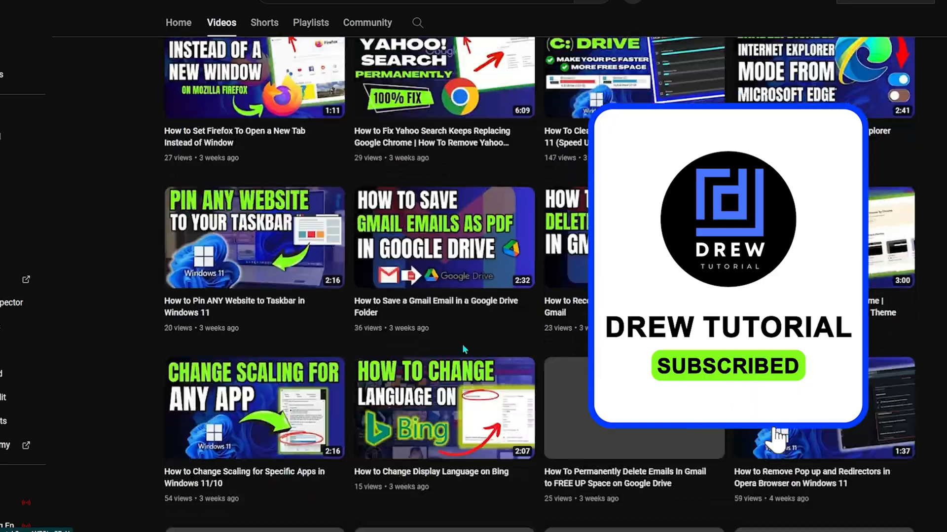
{"action": "scroll", "scroll_direction": "up", "scroll_amount": 3}
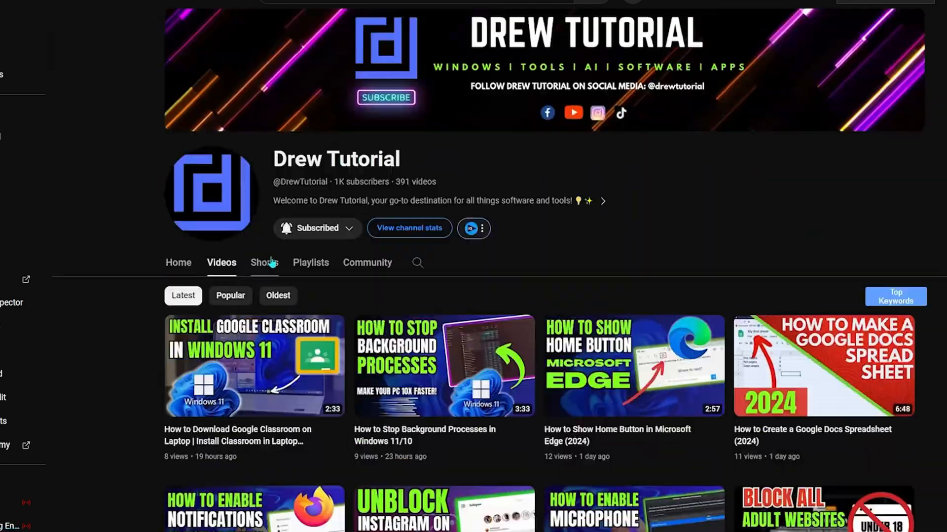
{"action": "left_click", "coordinate": [264, 261]}
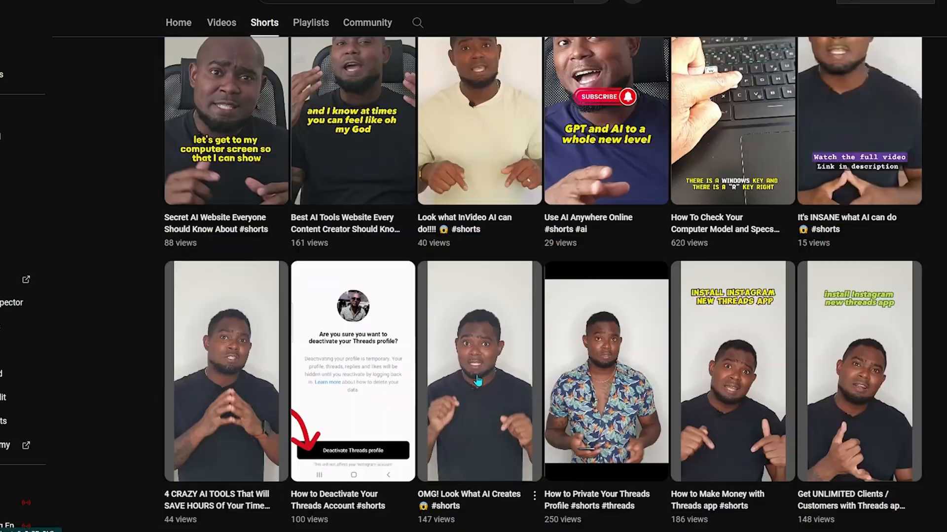
{"action": "scroll", "scroll_direction": "up", "scroll_amount": 3}
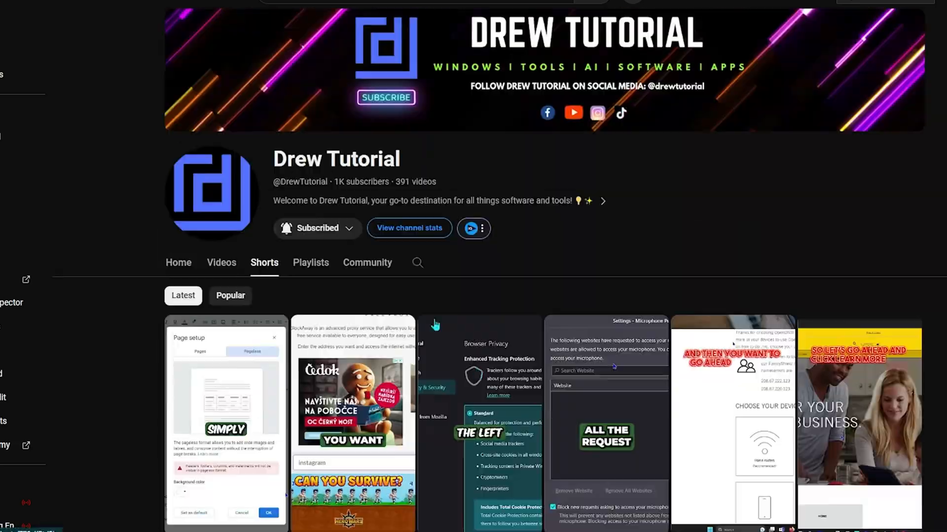